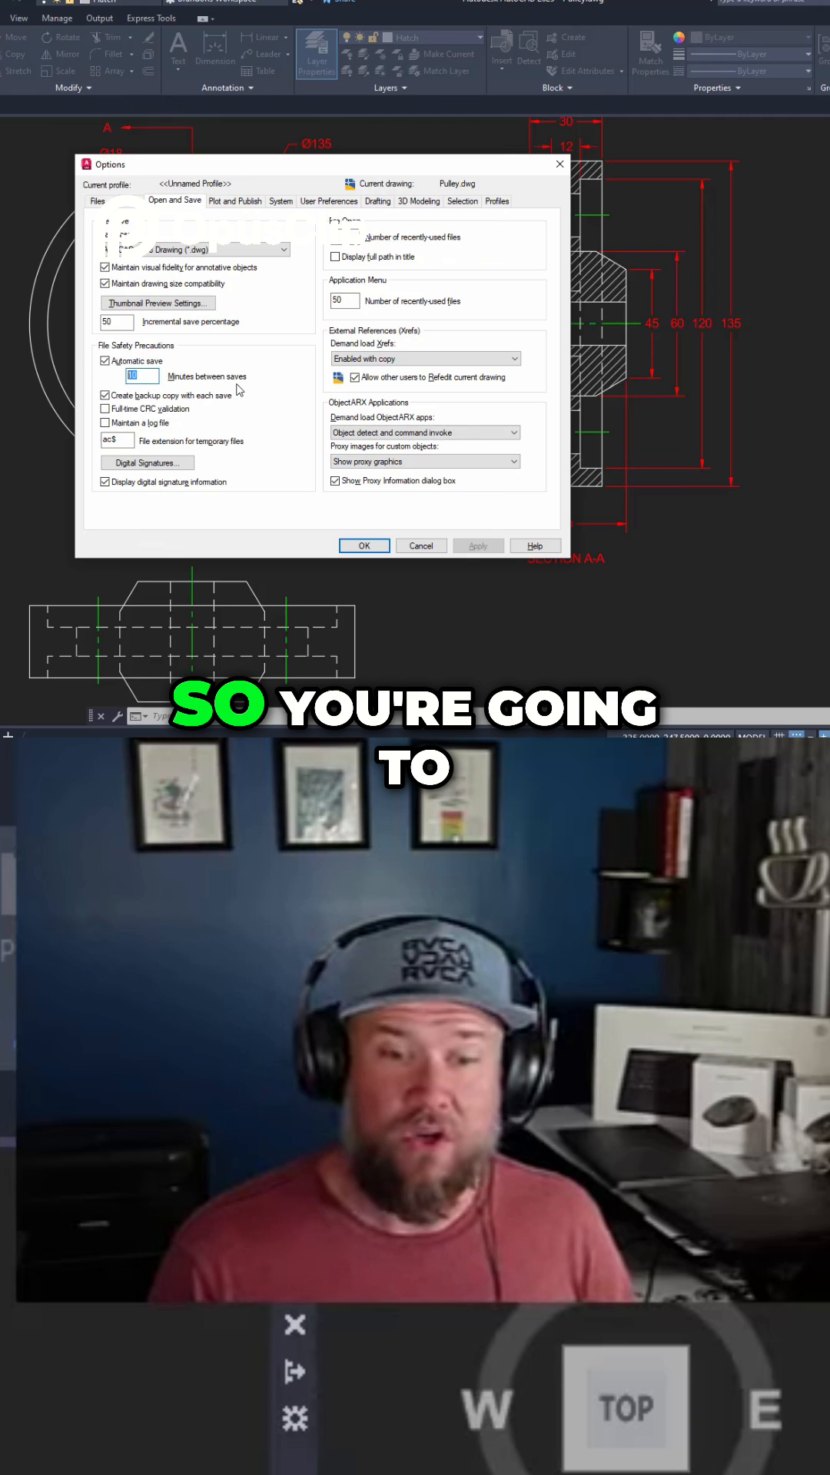
- Enter 15 as the minutes between automatic saves
type("1")
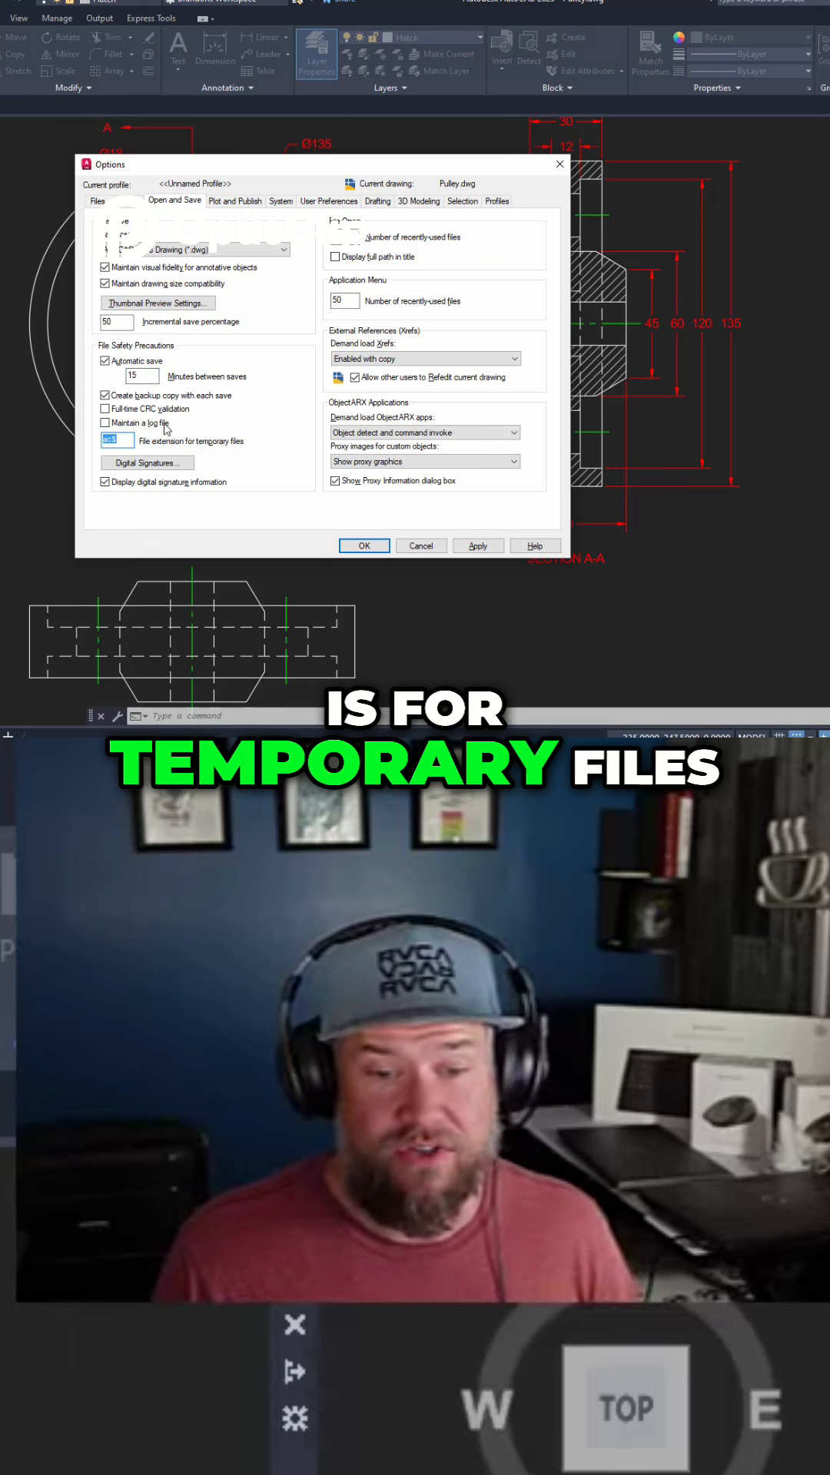
mouse_move(146, 462)
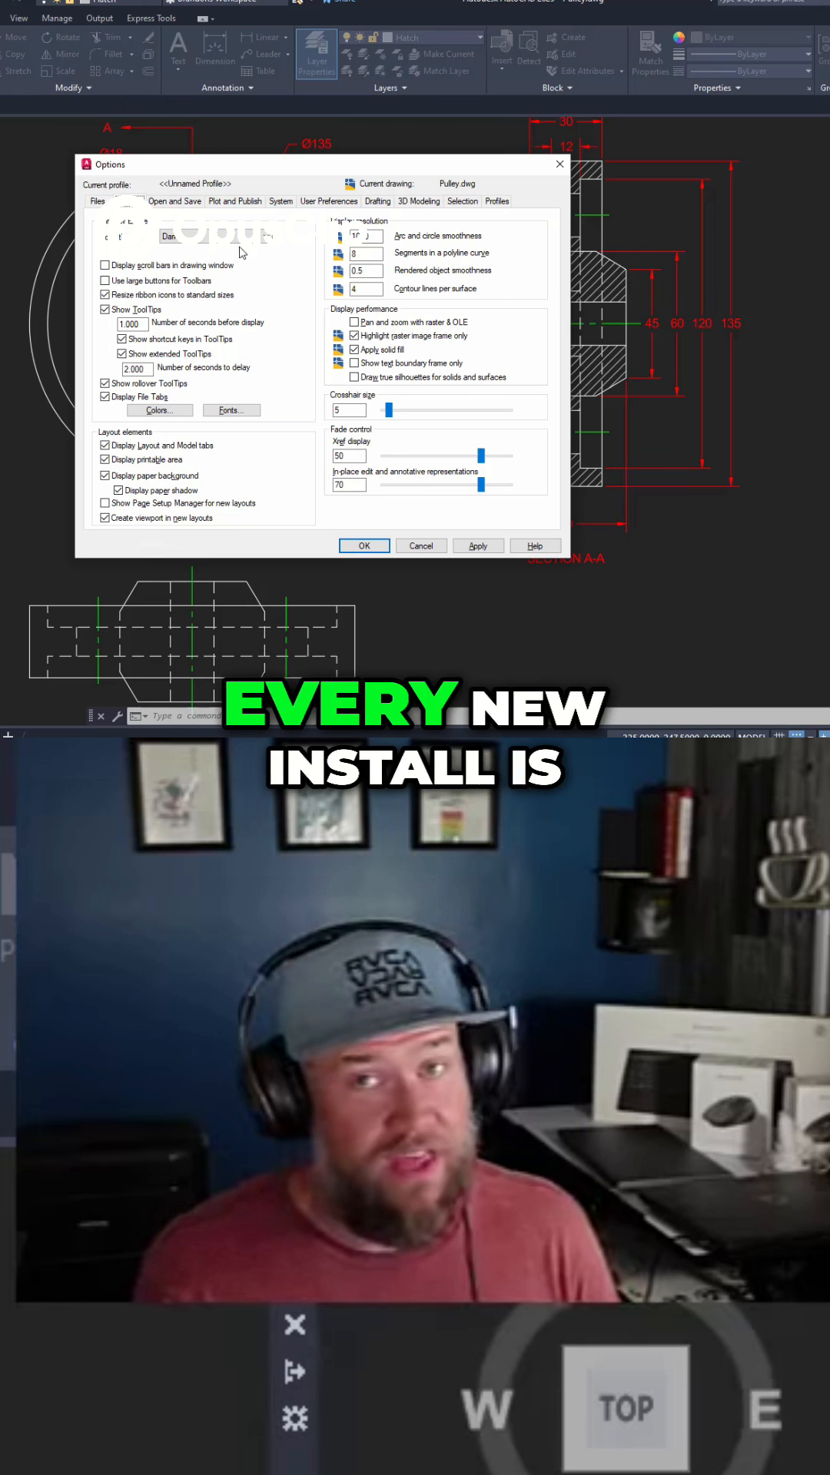
- Choose the Light color theme and apply it
left_click(226, 235)
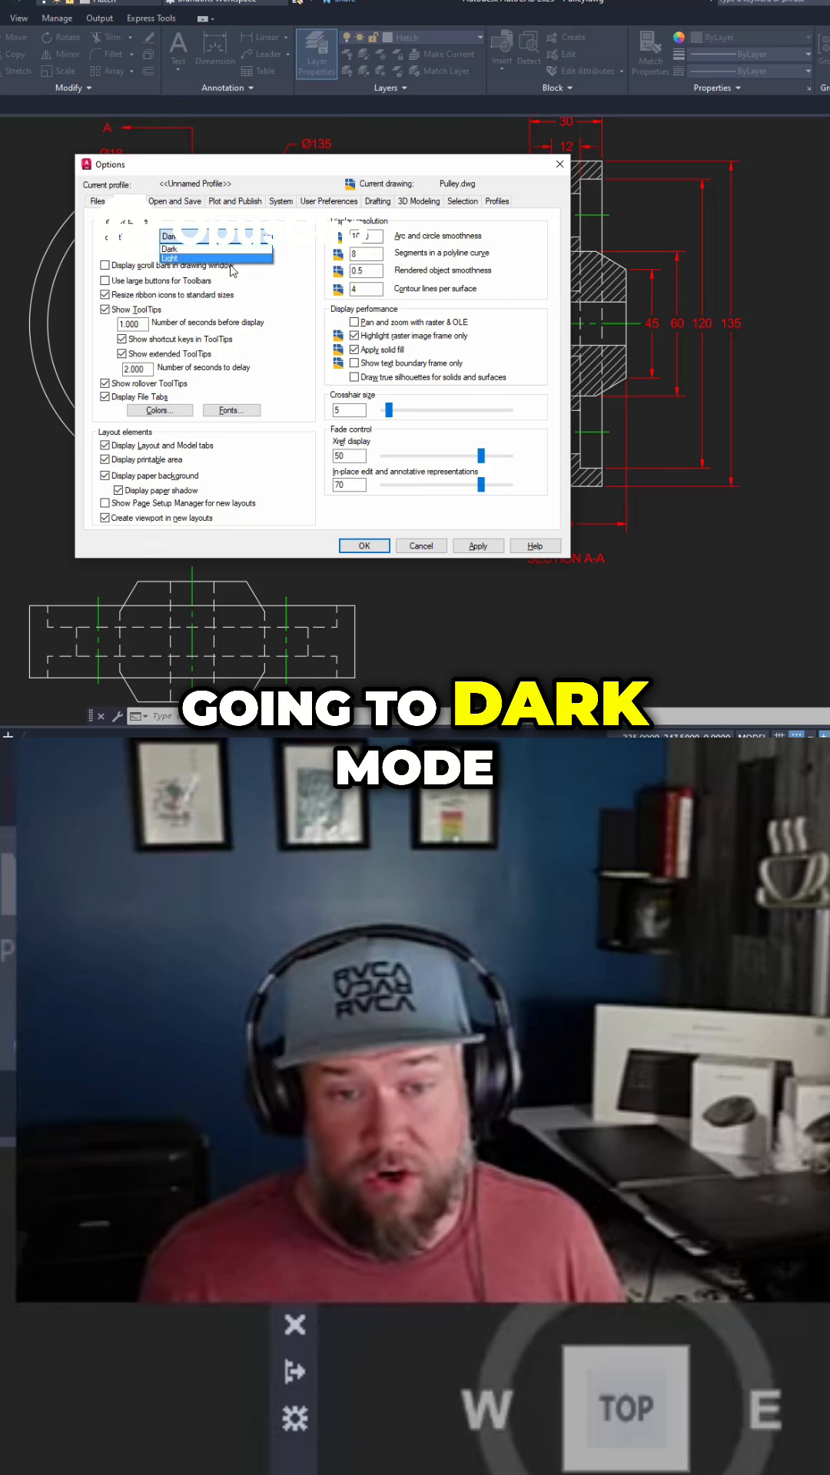
left_click(171, 259)
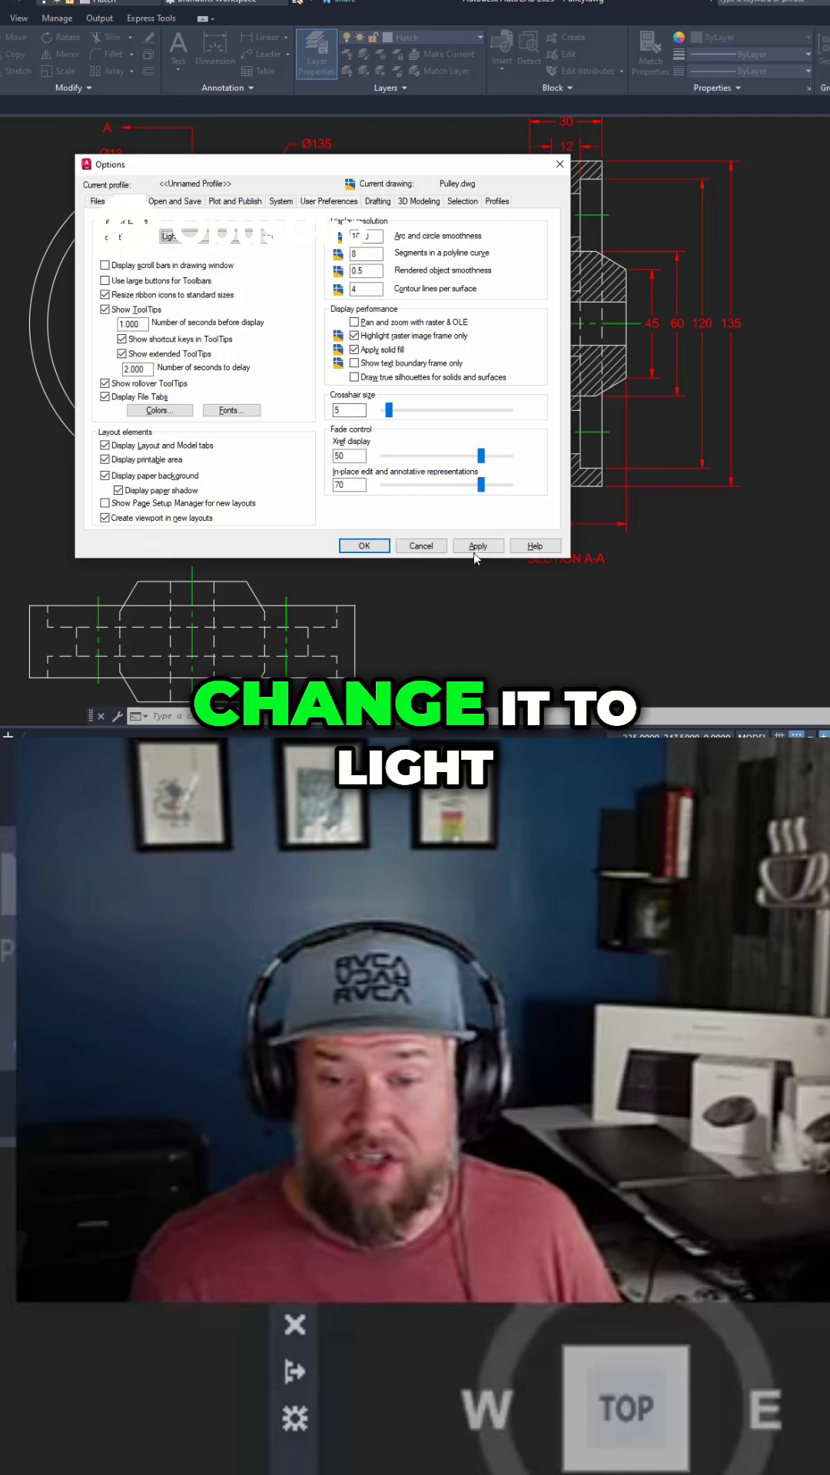
left_click(478, 545)
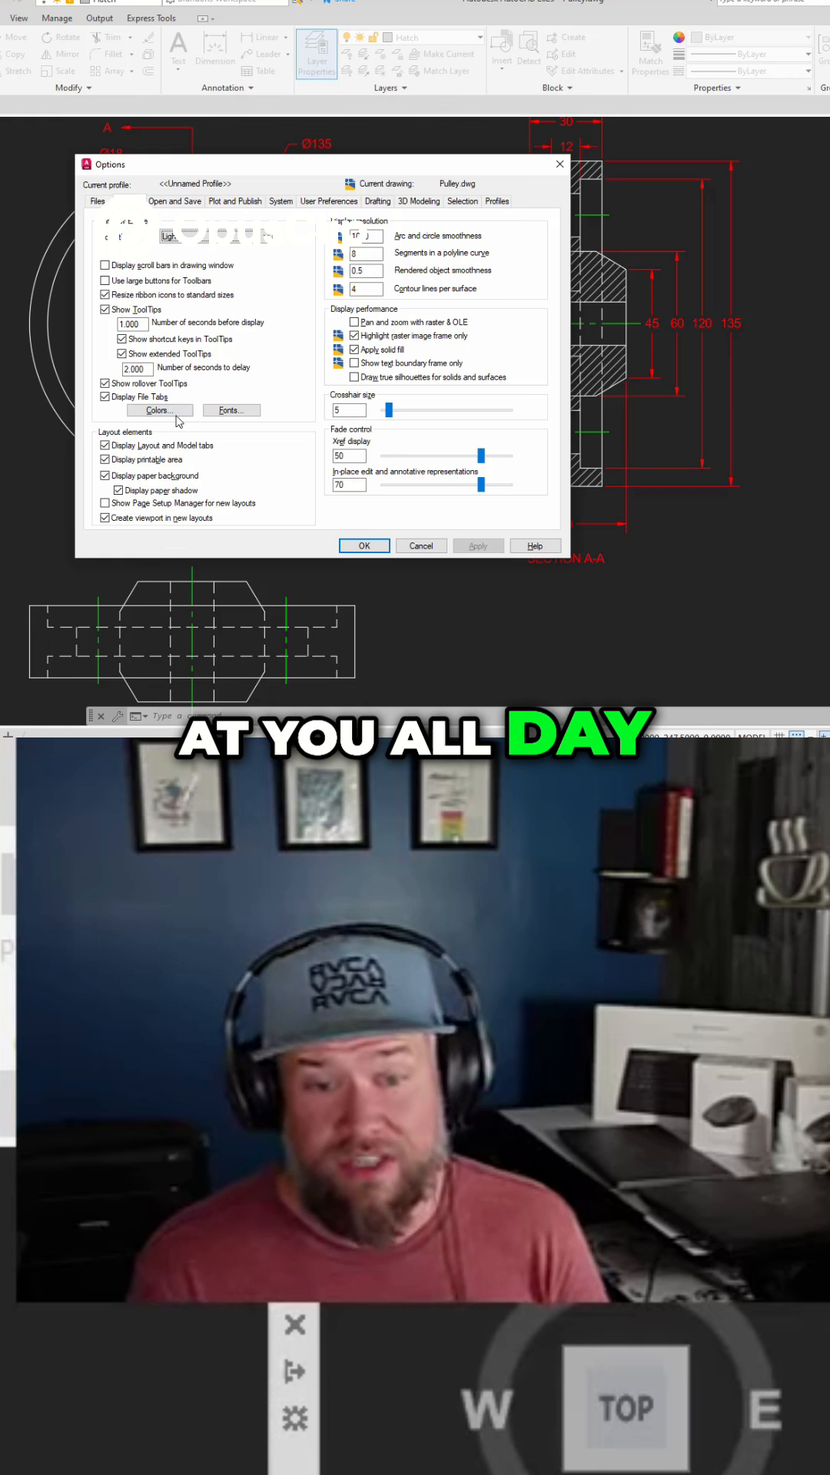
left_click(160, 409)
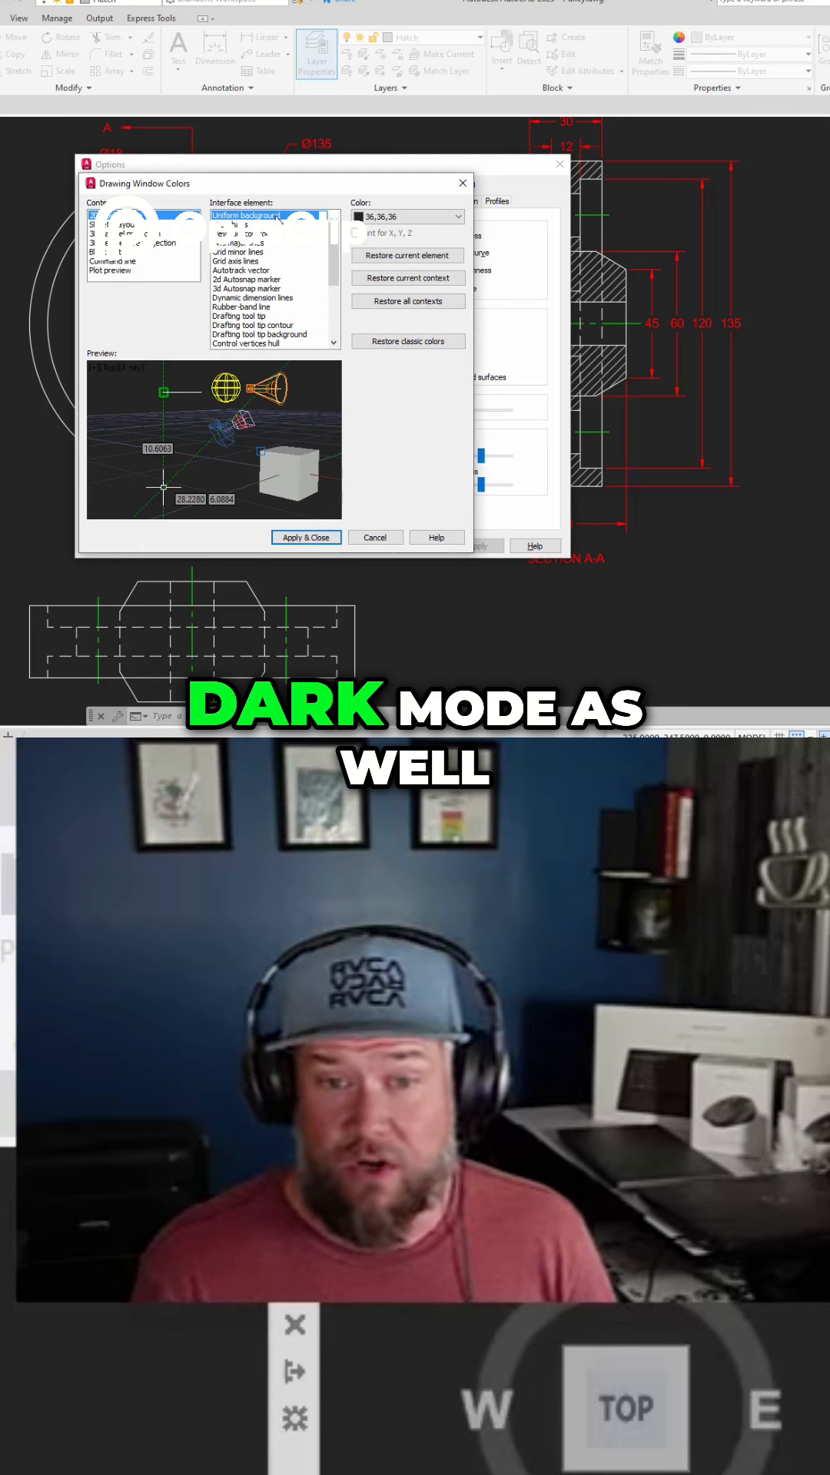
left_click(458, 217)
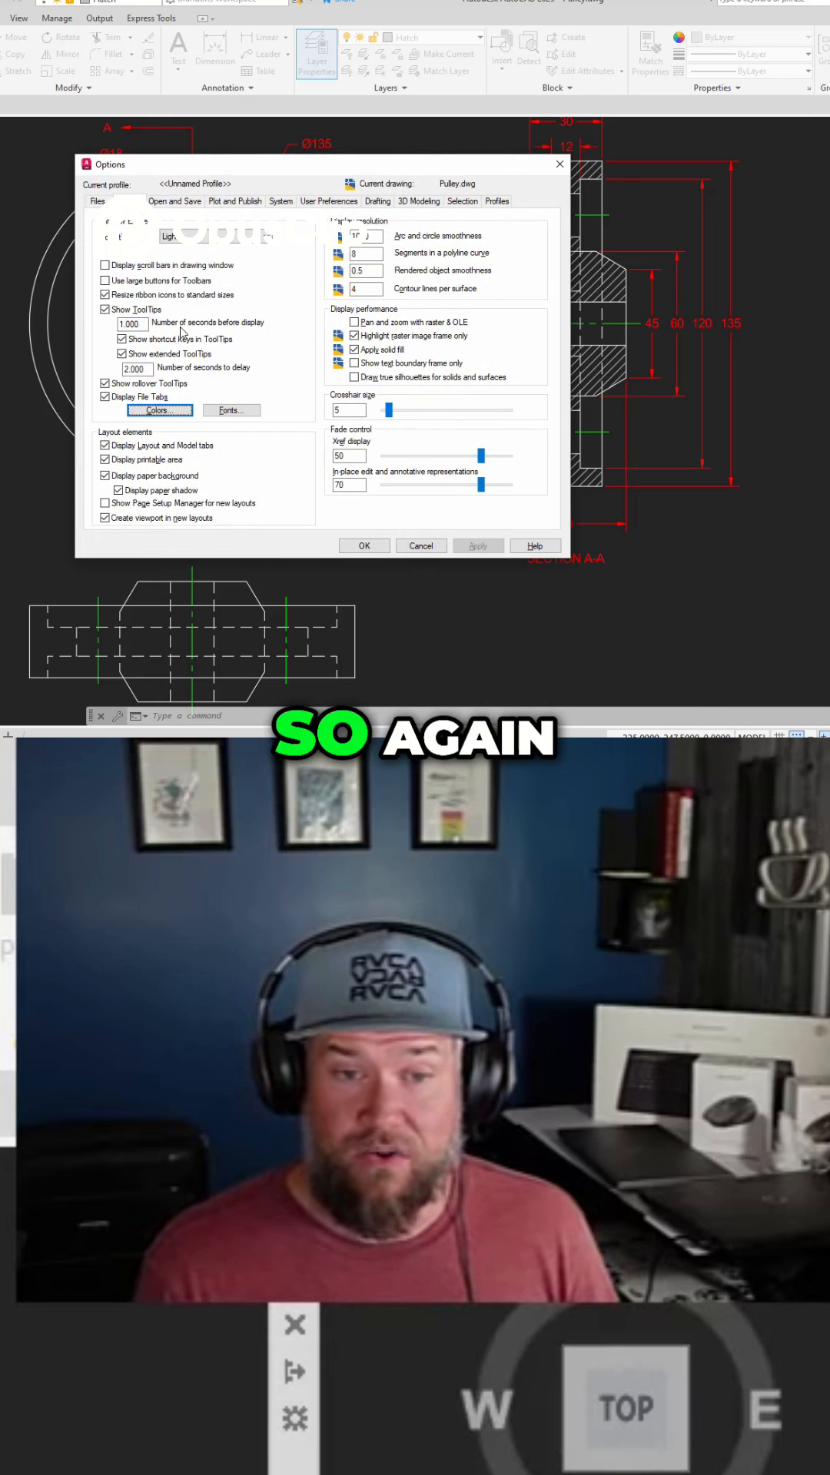
- Adjust the background's true-color luminance to a dark gray of RGB 56,56,56
left_click(159, 410)
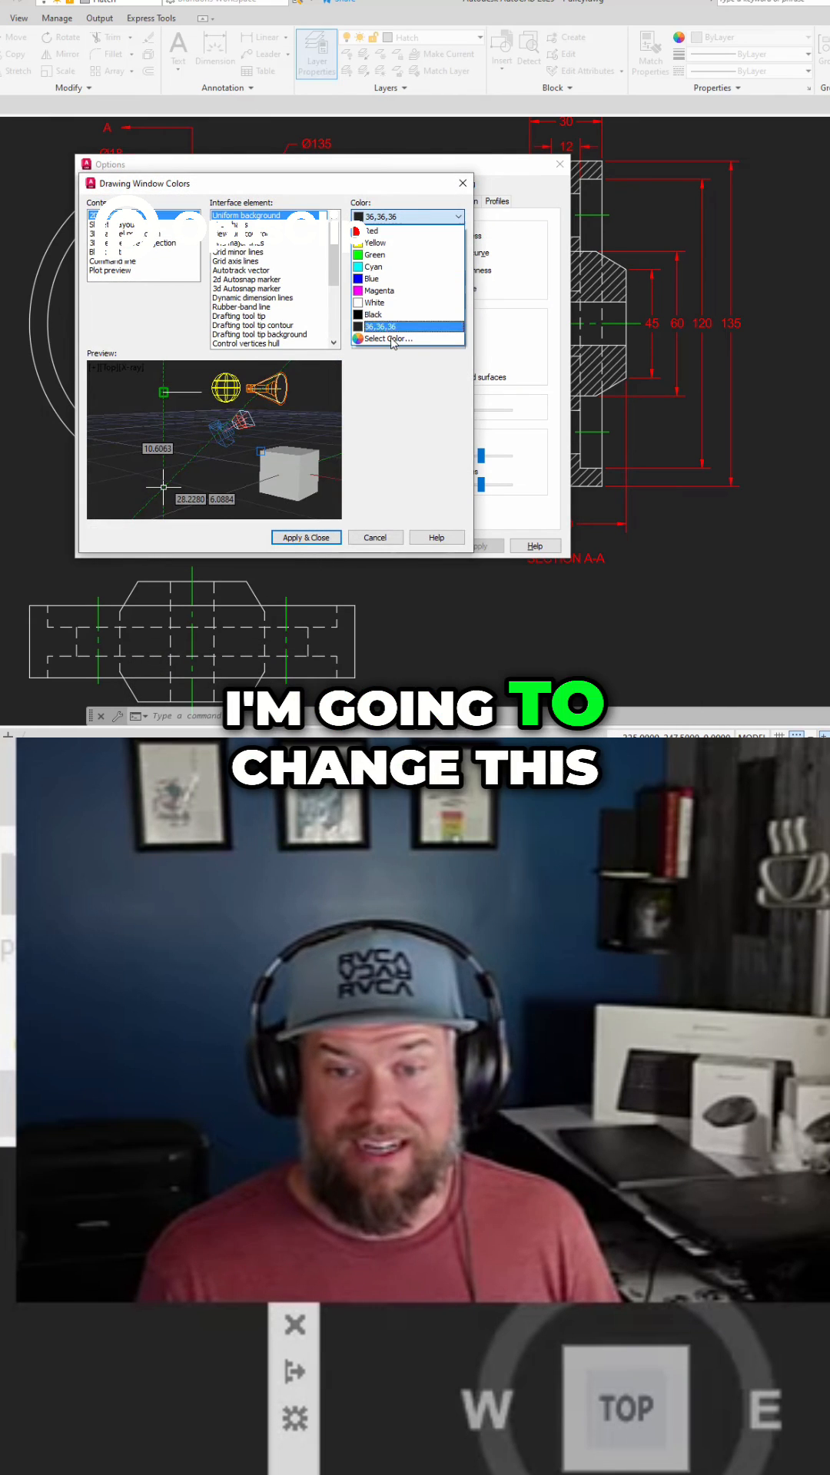
left_click(385, 338)
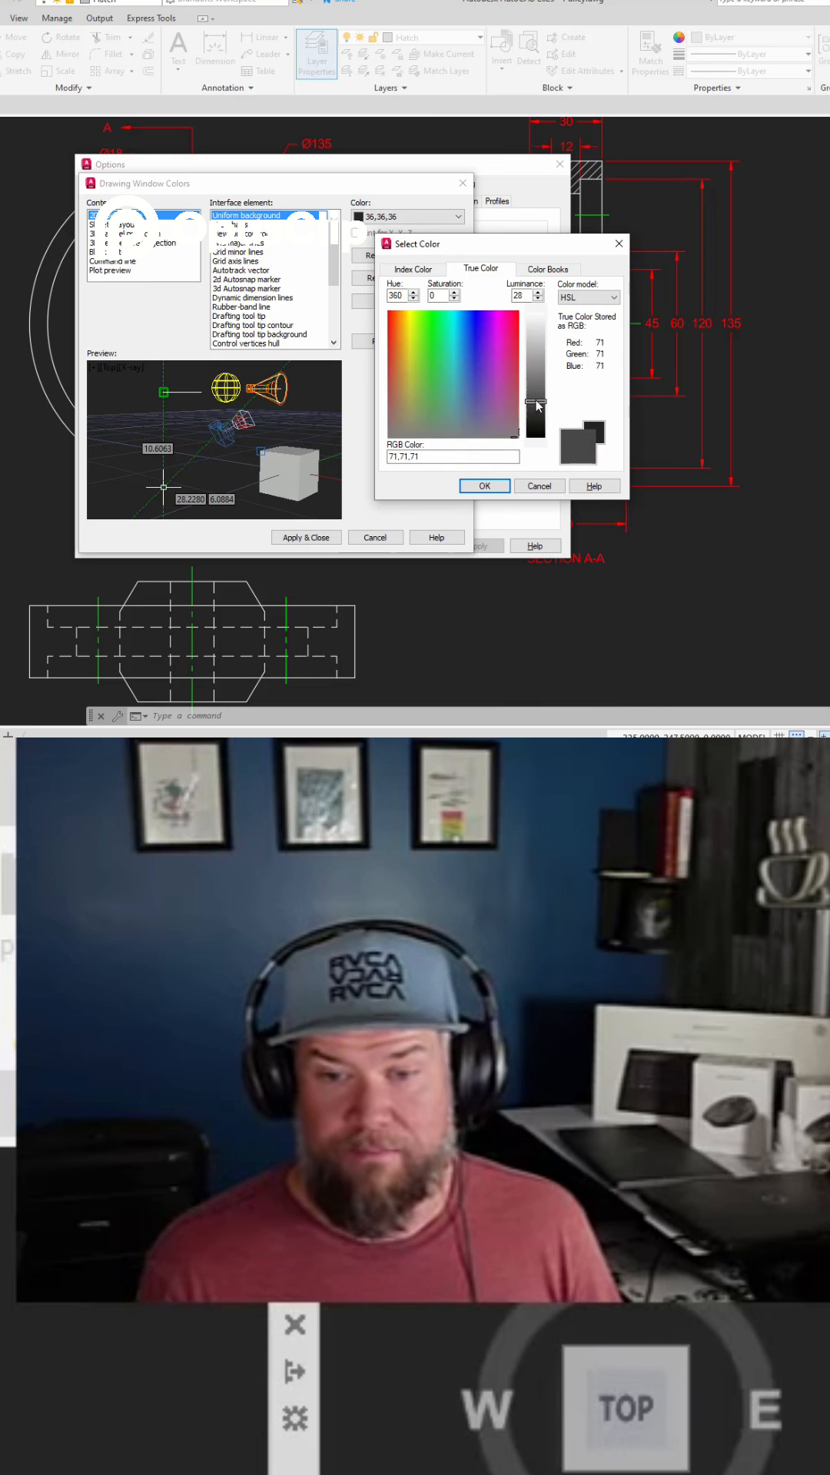
left_click_drag(536, 407, 536, 418)
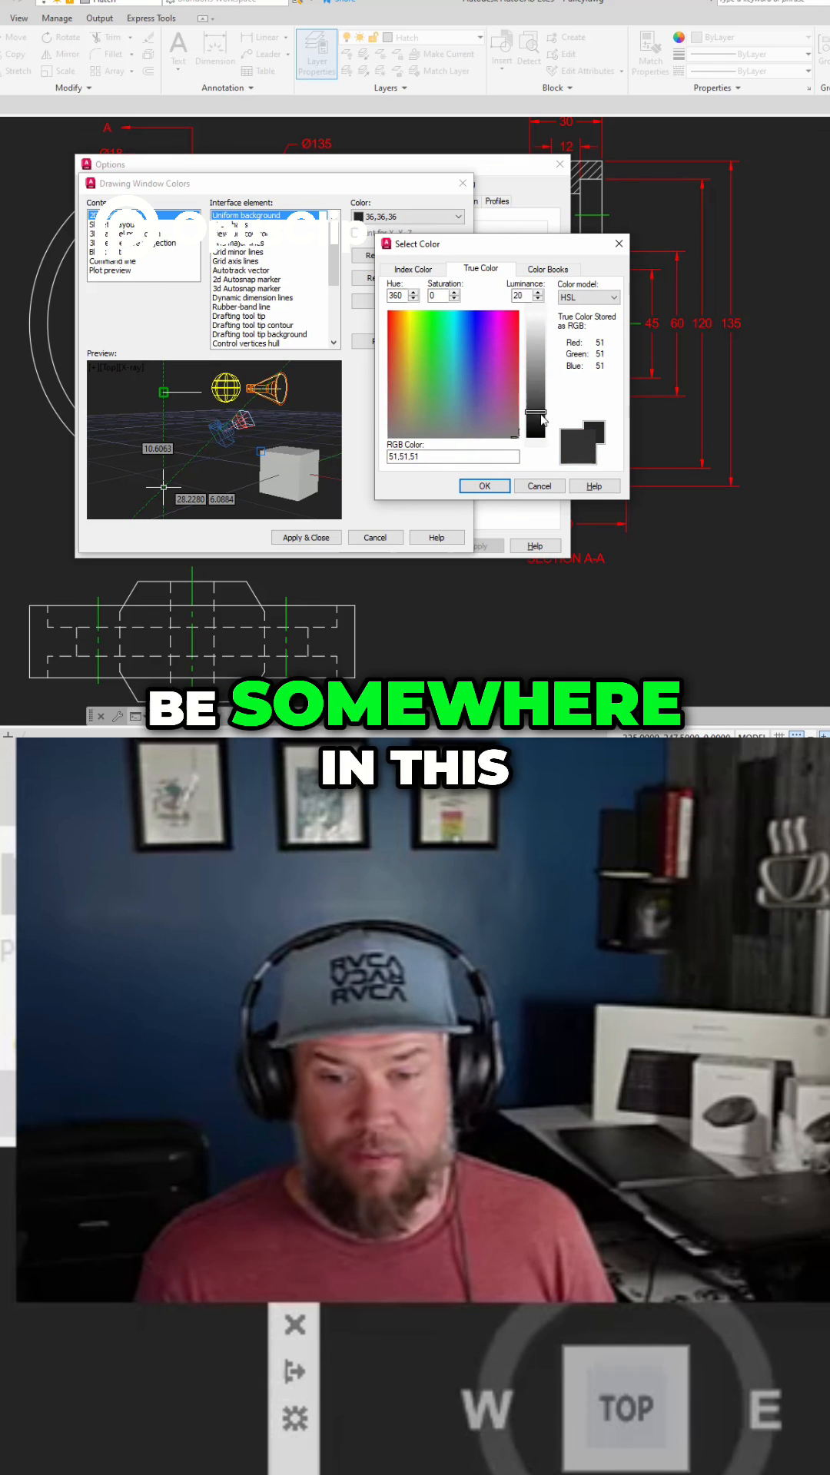
left_click_drag(538, 420, 538, 412)
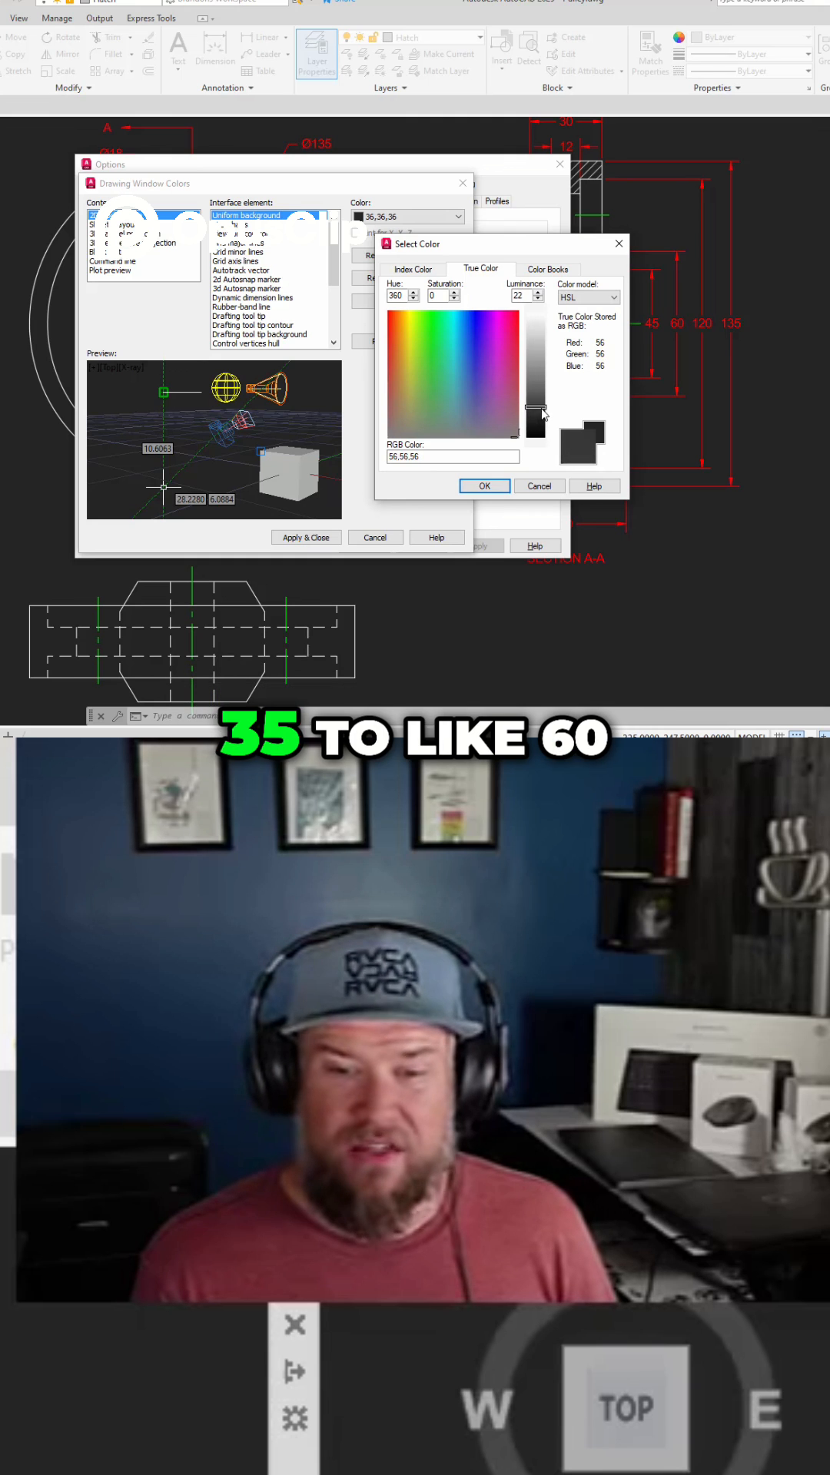